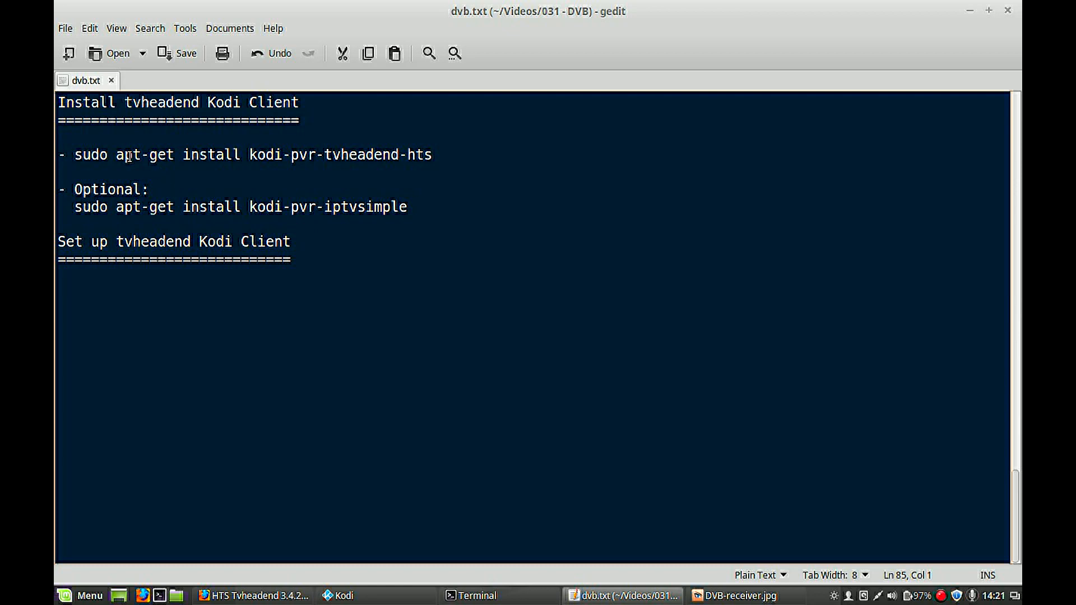
Copy 'sudo apt-get install kodi-pvr-tvheadend-hts' from the dvb.txt notes in gedit
triple_click(244, 155)
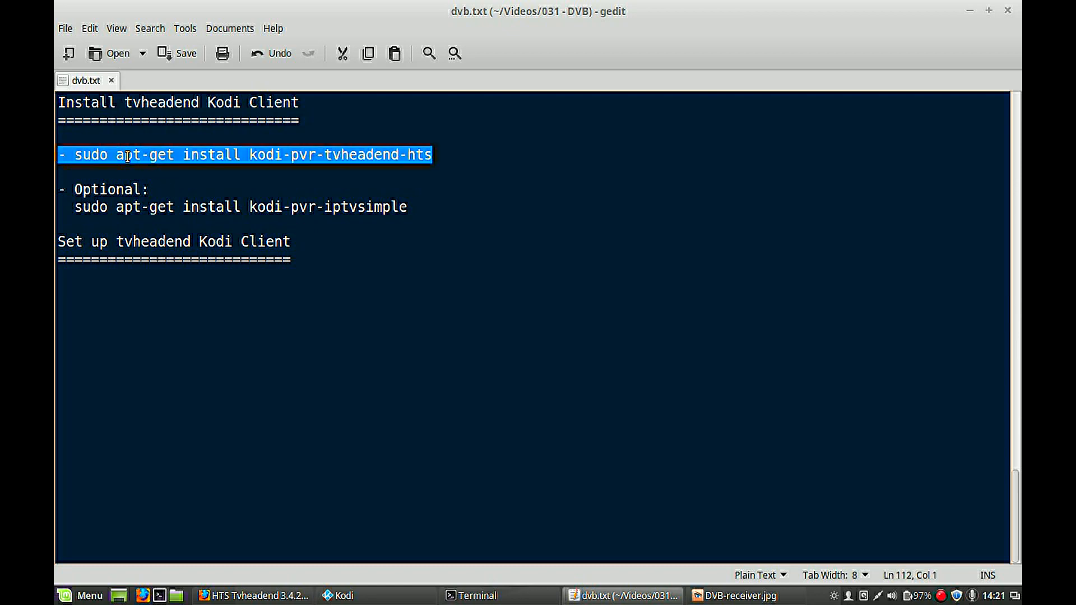
click(122, 155)
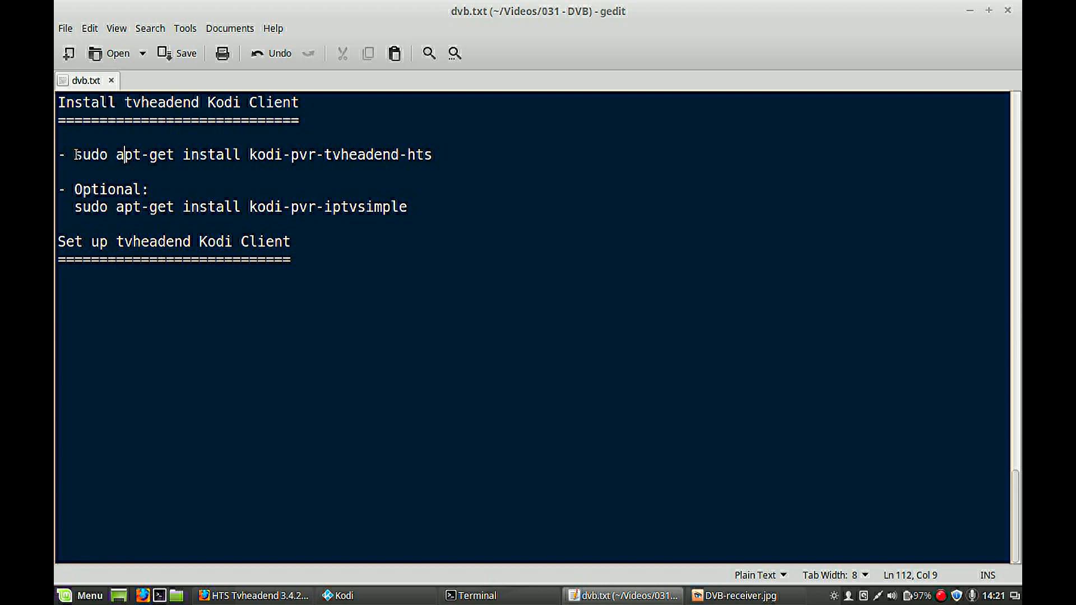
drag(74, 155, 426, 155)
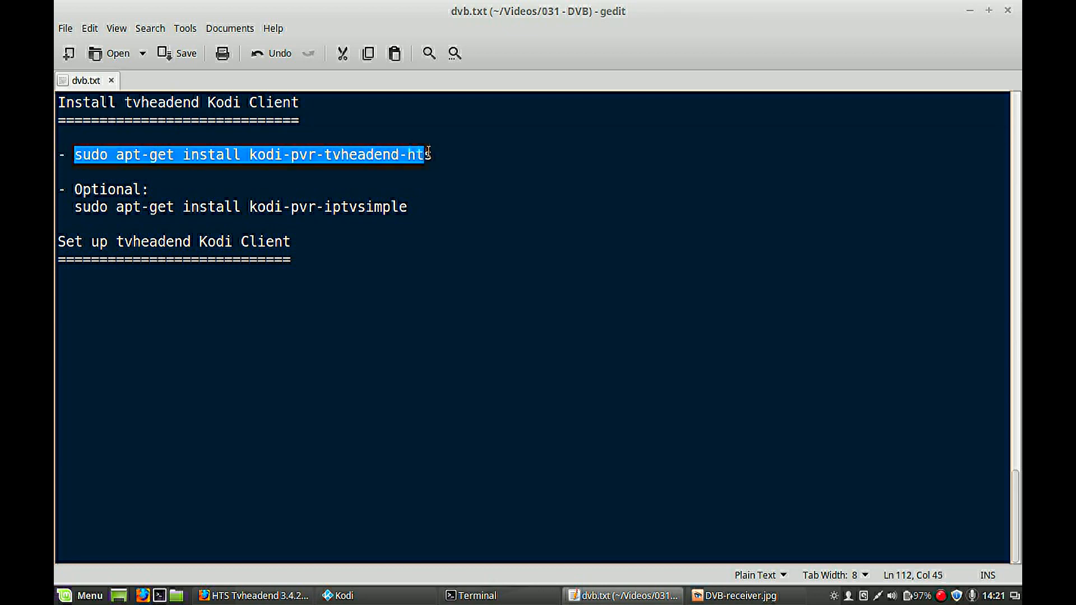
right_click(402, 156)
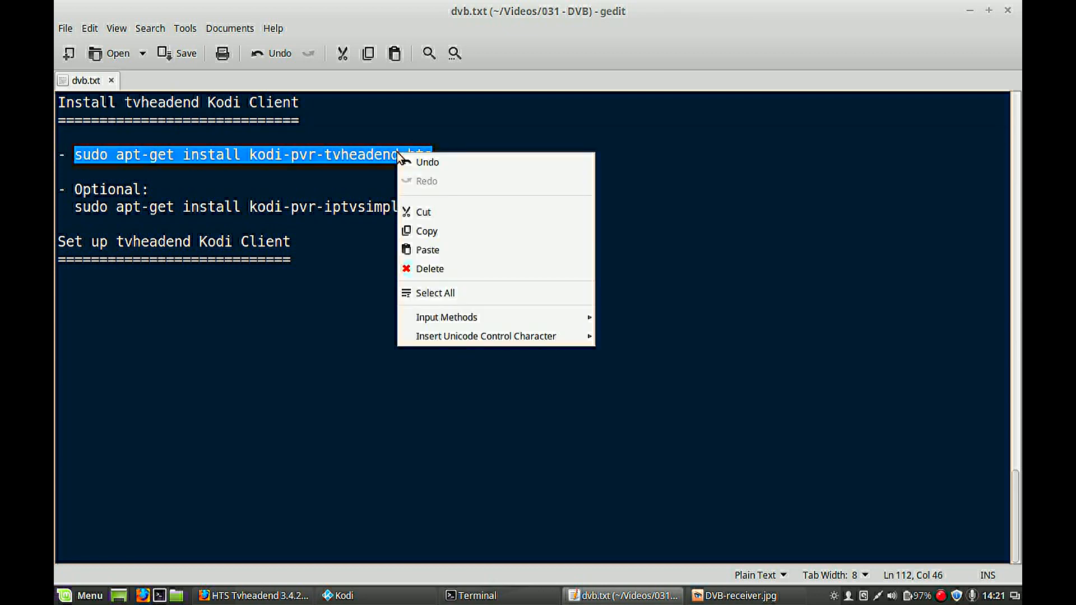
mouse_move(429, 250)
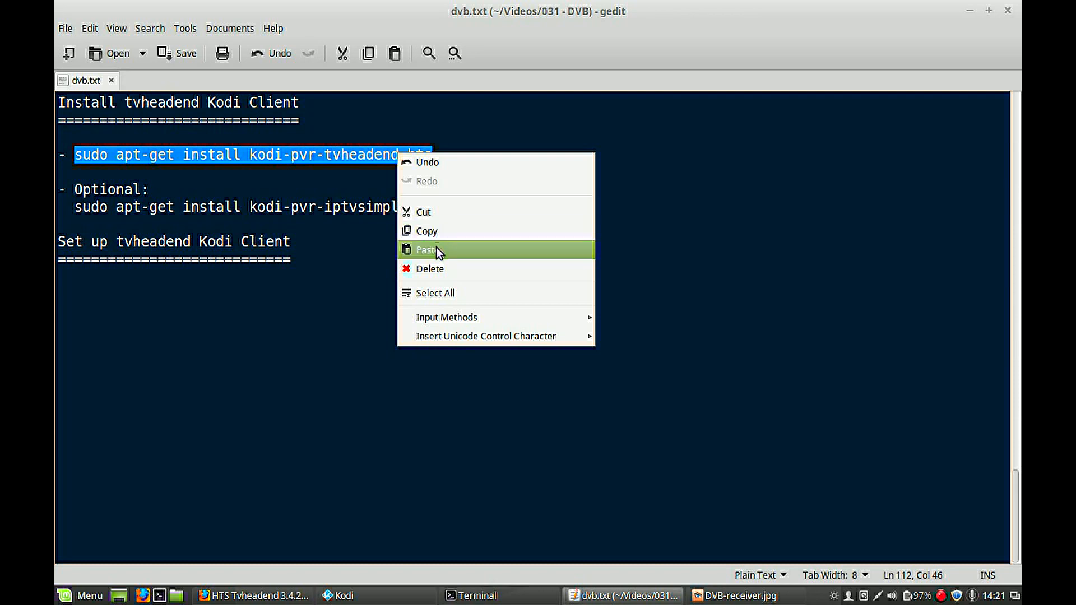
mouse_move(431, 230)
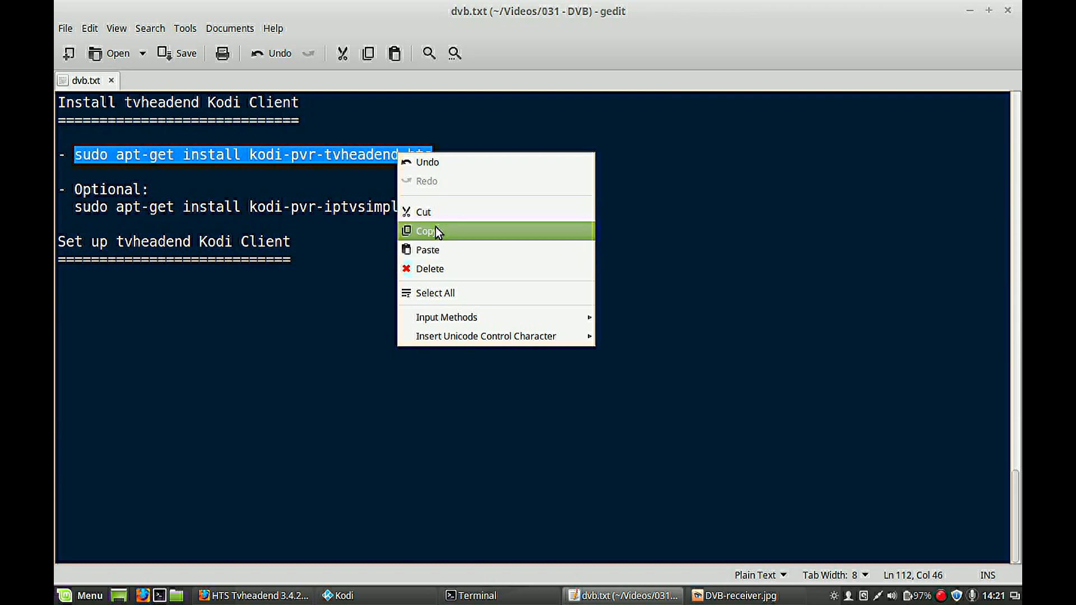
click(424, 231)
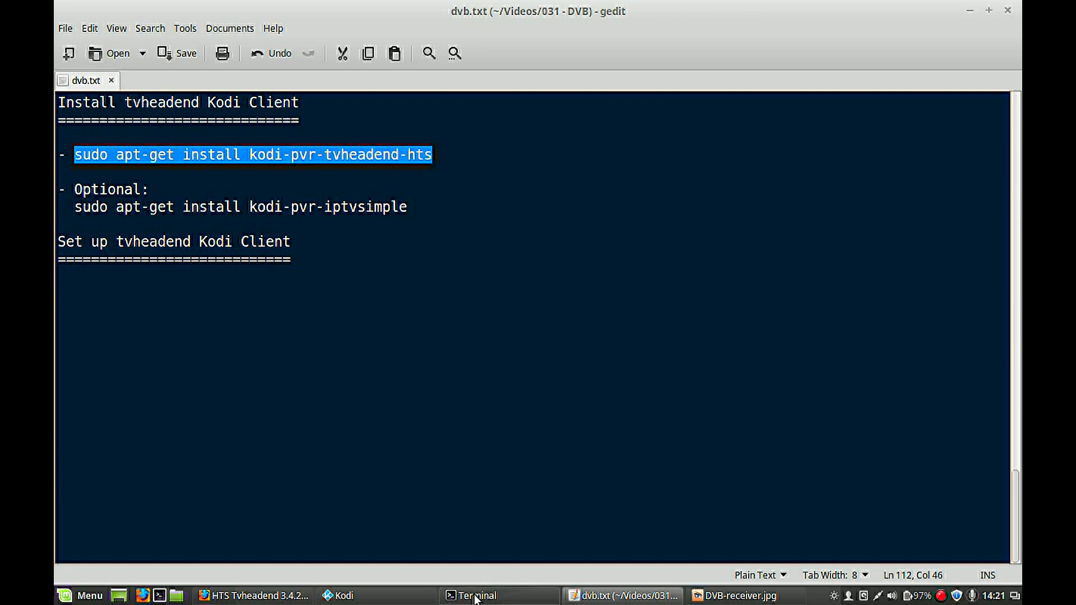
Paste and run the kodi-pvr-tvheadend-hts install command in the terminal
right_click(388, 506)
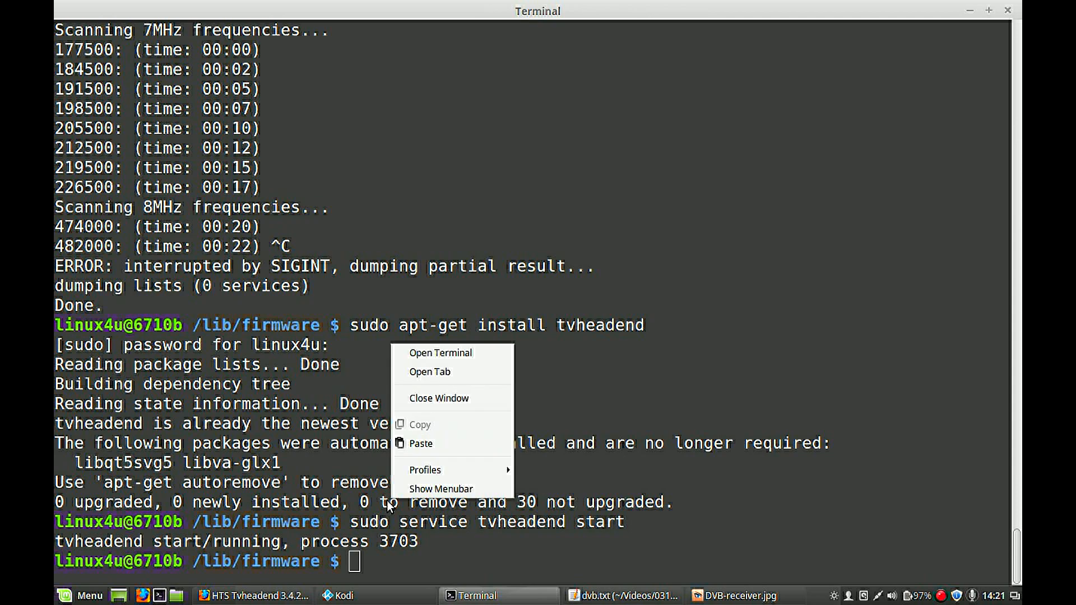
text(sudo apt-get install kodi-pvr-tvheadend-hts)
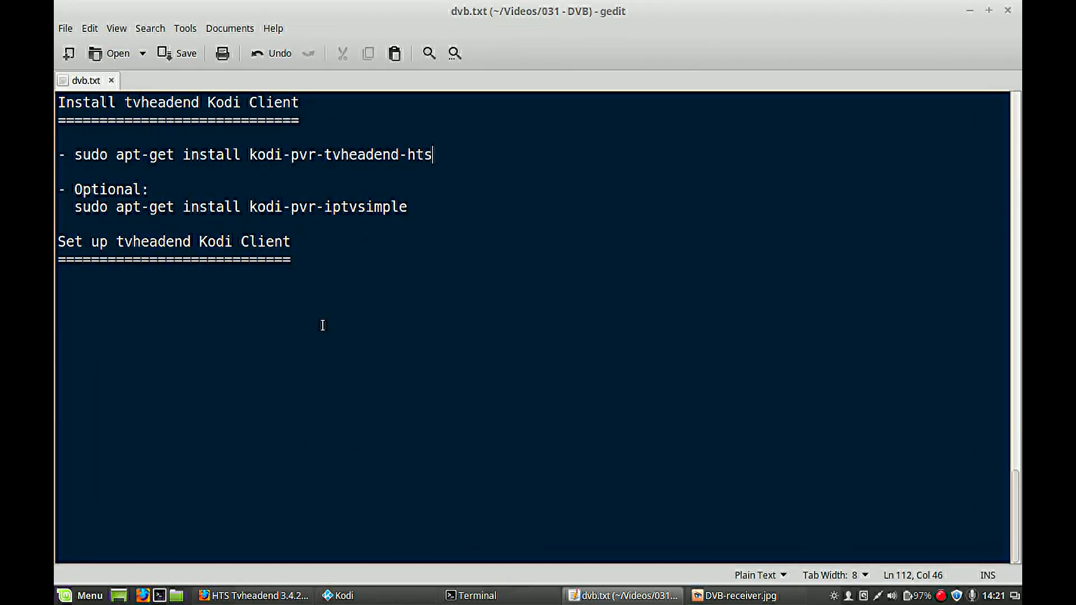
mouse_move(335, 206)
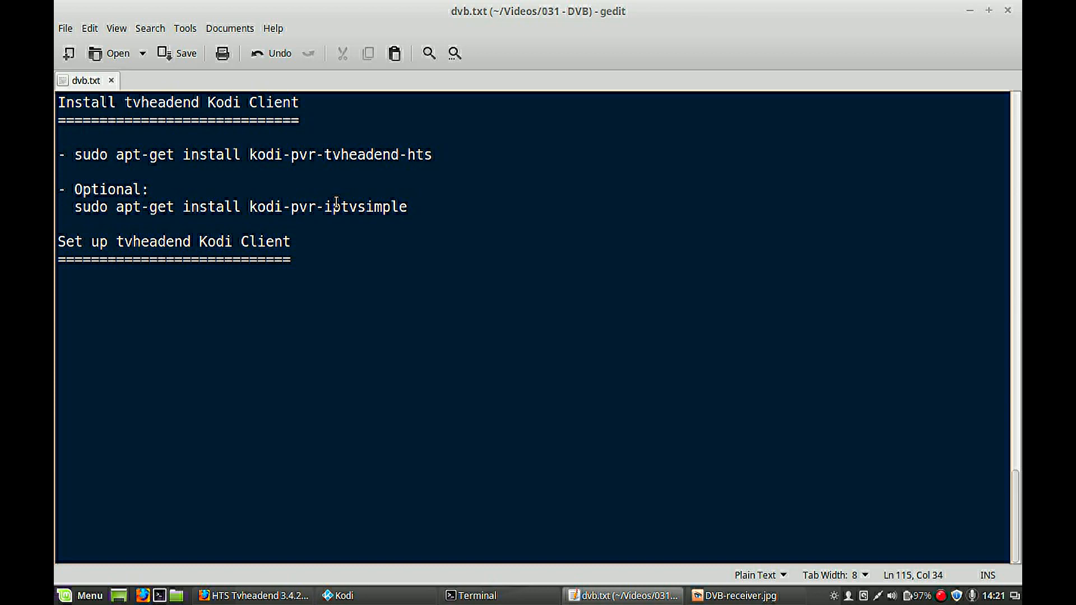
Copy the optional 'sudo apt-get install kodi-pvr-iptvsimple' line and run it in the terminal
triple_click(232, 207)
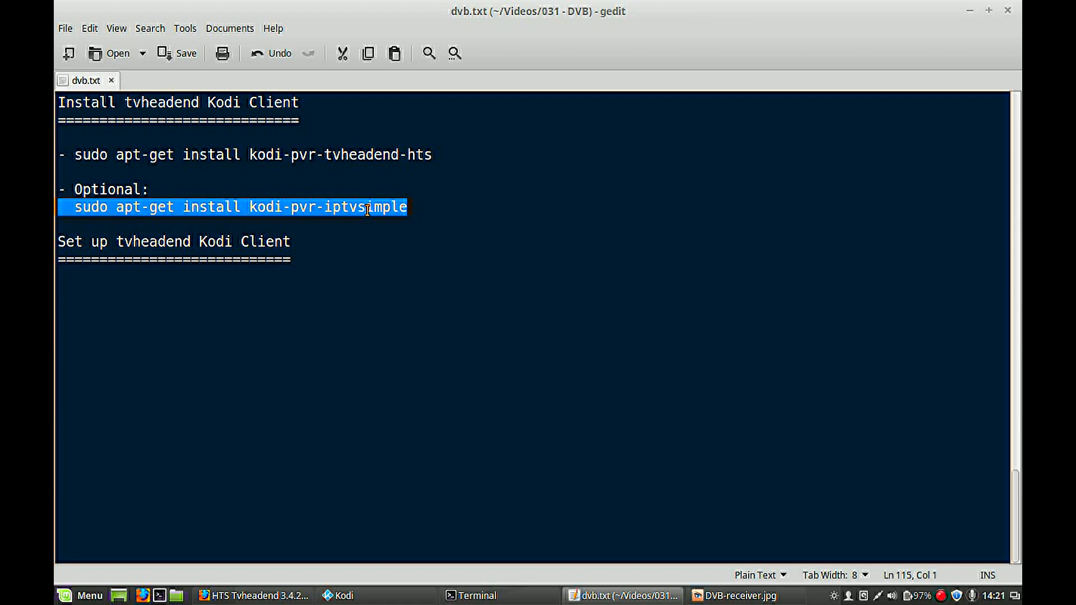
right_click(366, 207)
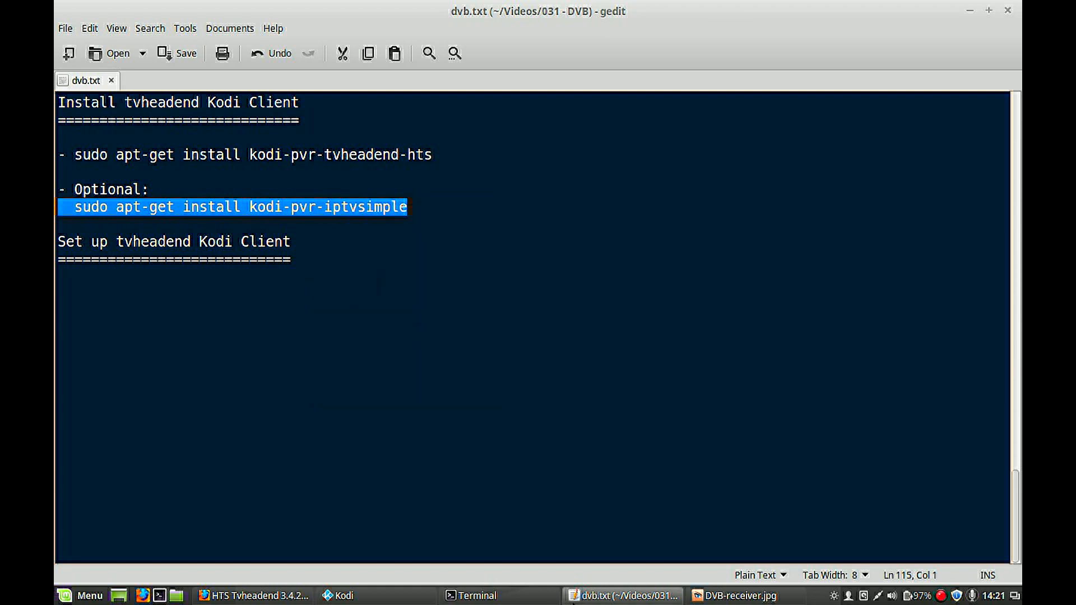
click(474, 595)
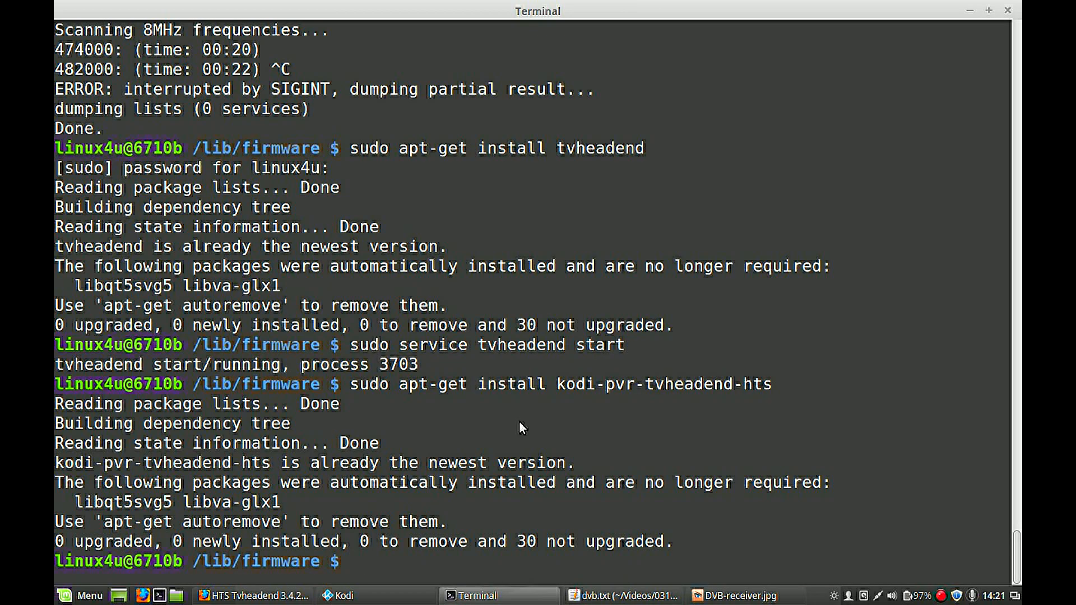
text(sudo apt-get install kodi-pvr-iptvsimple)
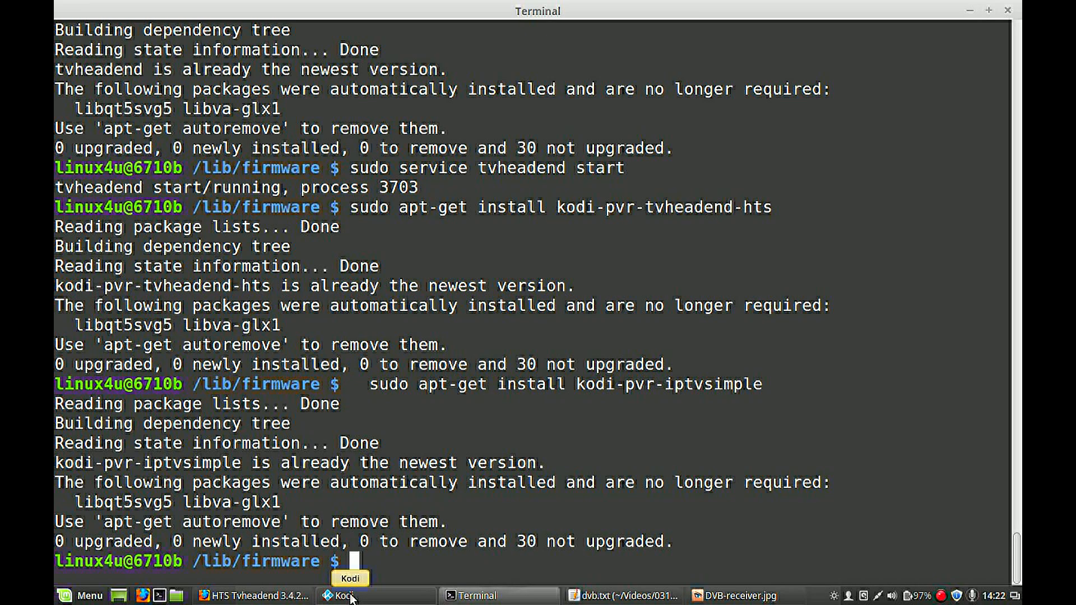
In Kodi, go to System > Settings > Add-ons and list the Disabled Add-ons
click(342, 595)
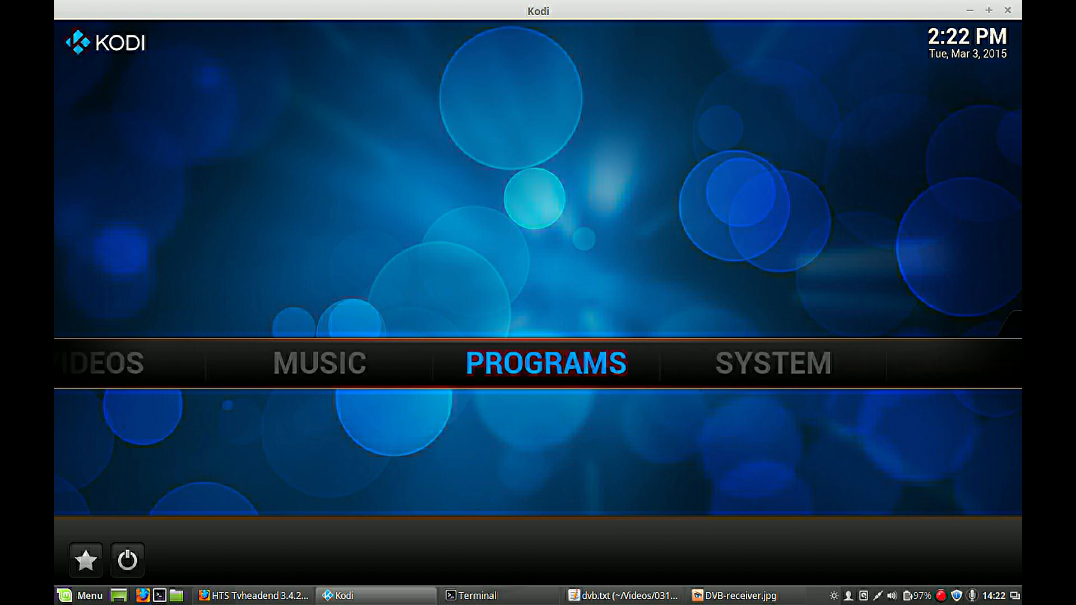
click(764, 363)
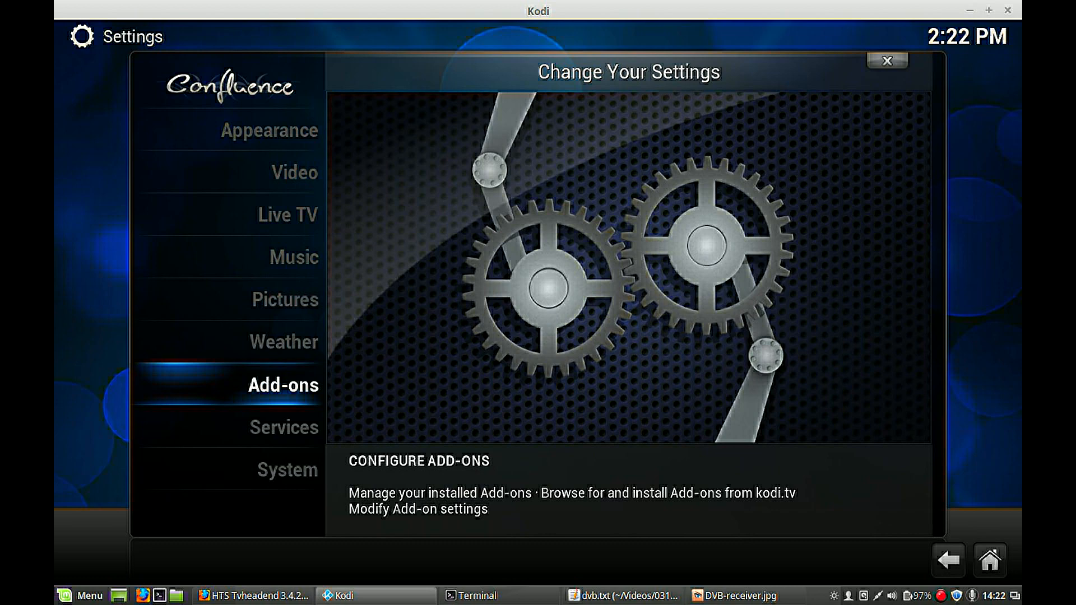
click(282, 386)
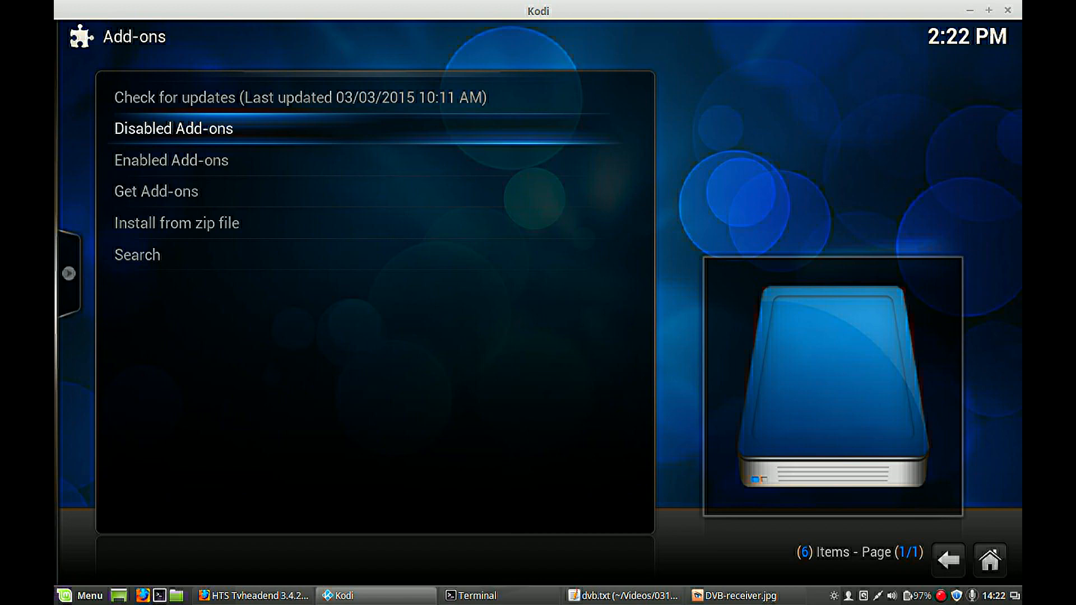
click(174, 129)
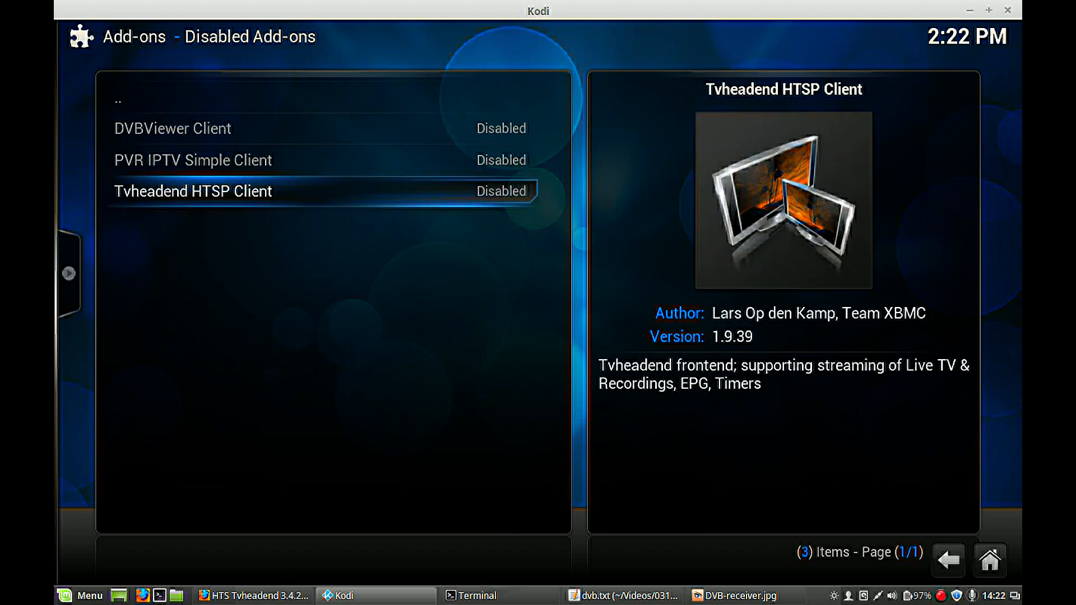
Enable the Tvheadend HTSP Client add-on and bring up its configuration
click(192, 190)
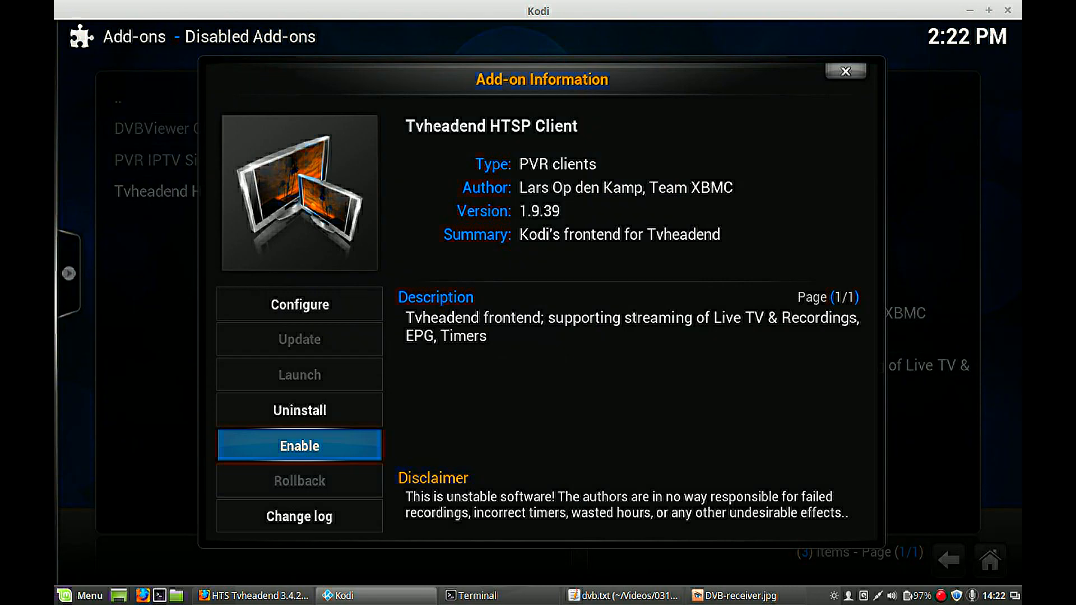
click(299, 446)
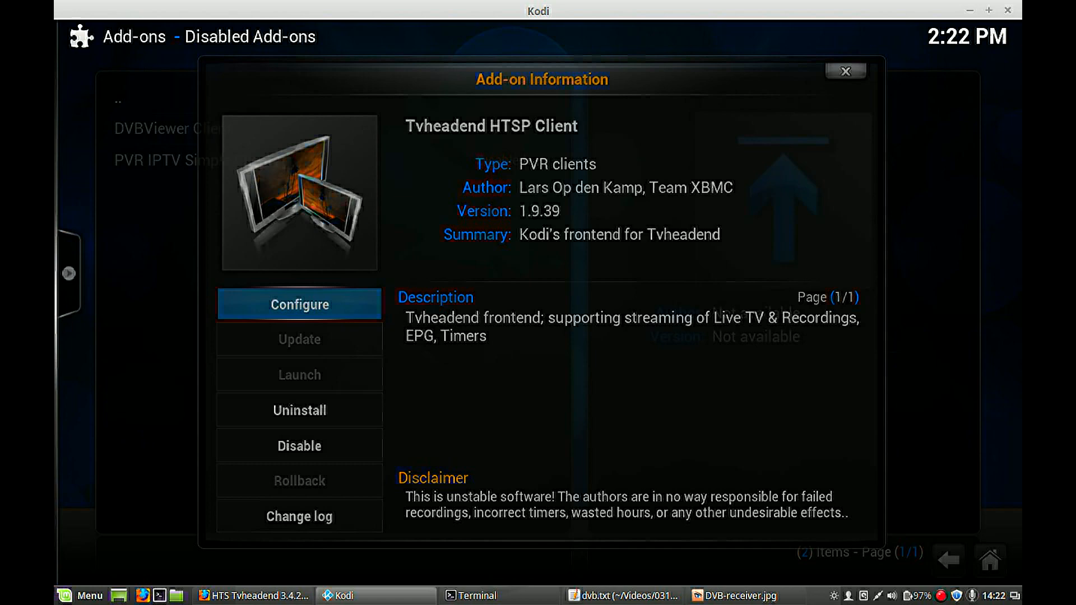
click(299, 304)
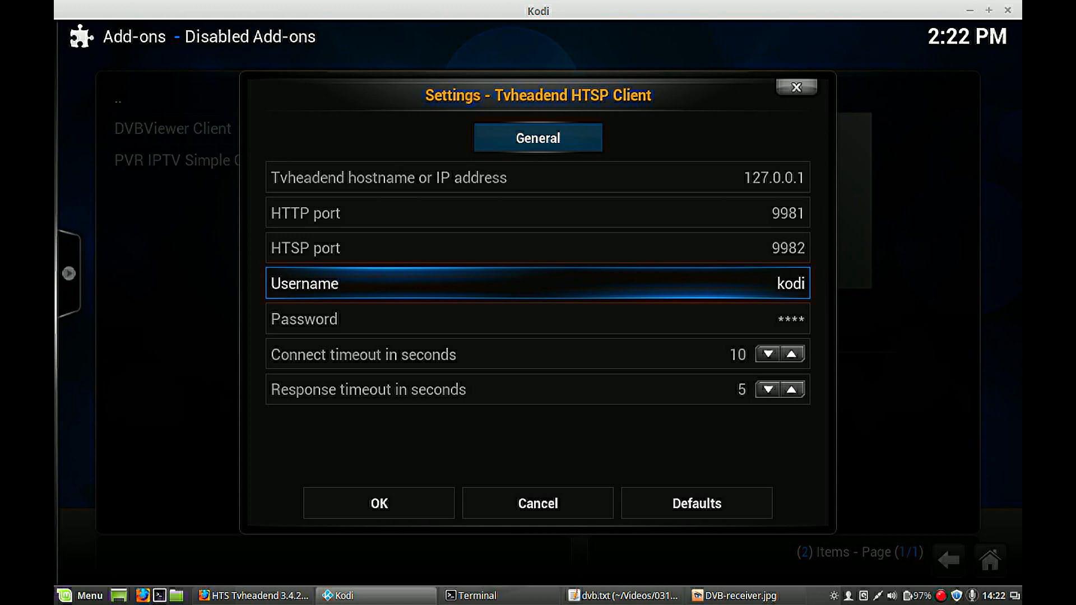
Enter the client's password with the on-screen keyboard and confirm with Done
click(538, 284)
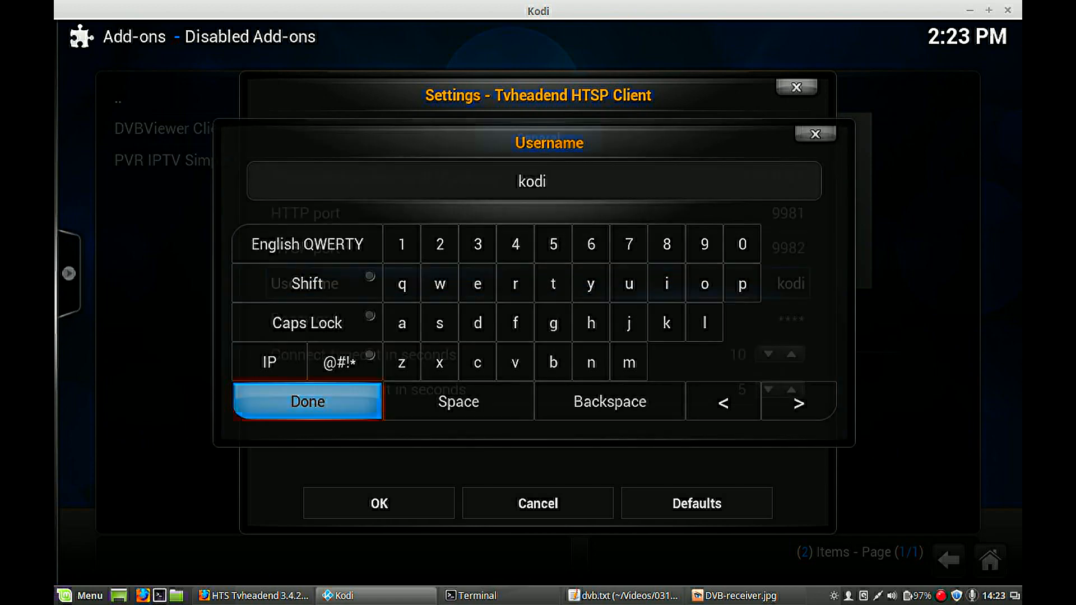
click(306, 402)
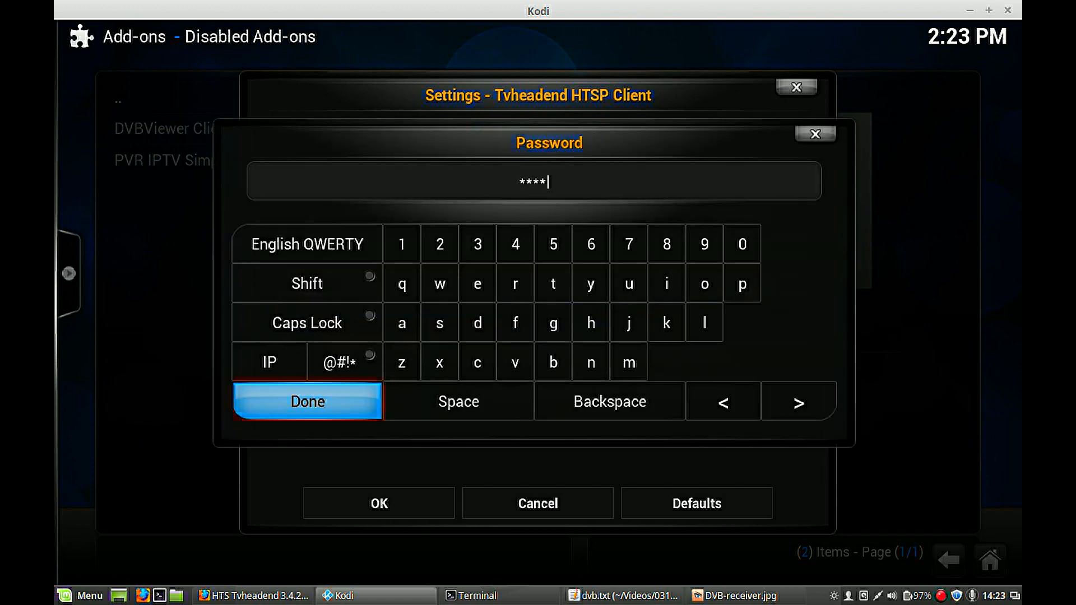
click(307, 401)
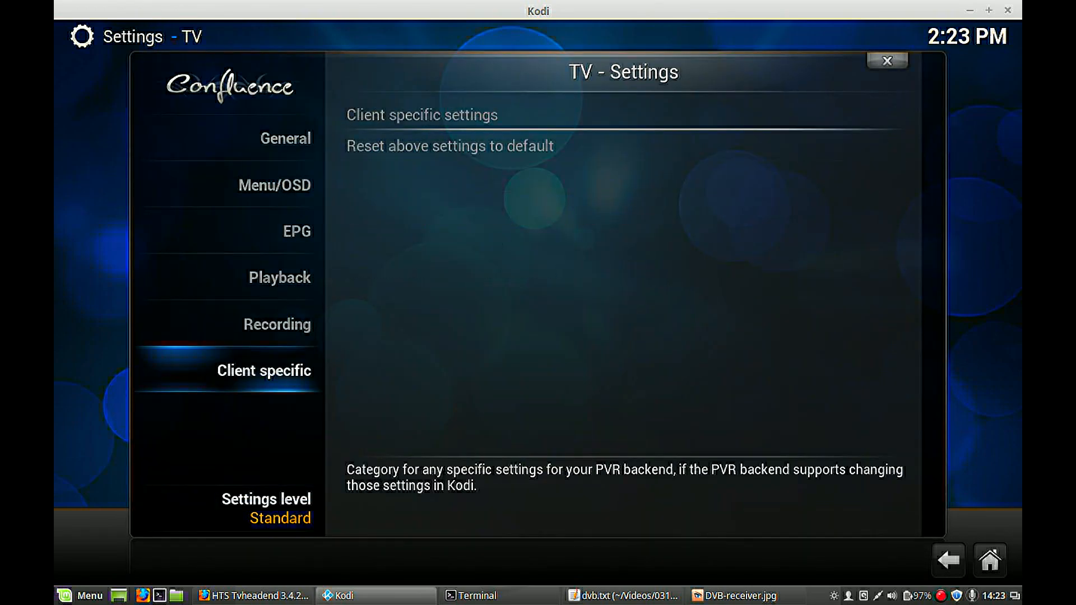
In Settings > TV > General toggle Live TV Enabled on and return to the home screen
click(276, 324)
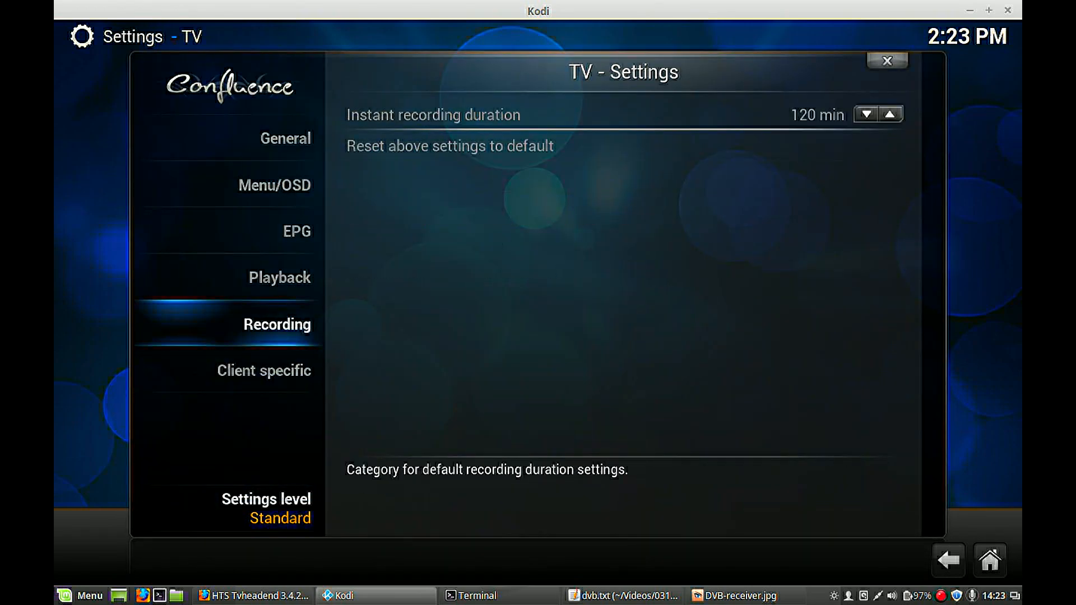
click(285, 138)
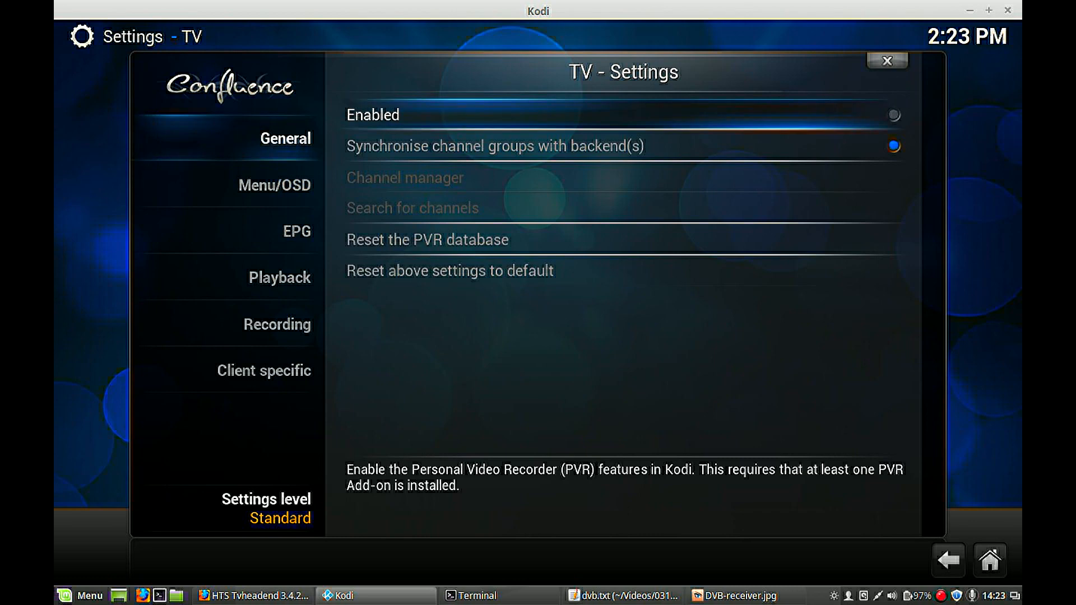
click(893, 115)
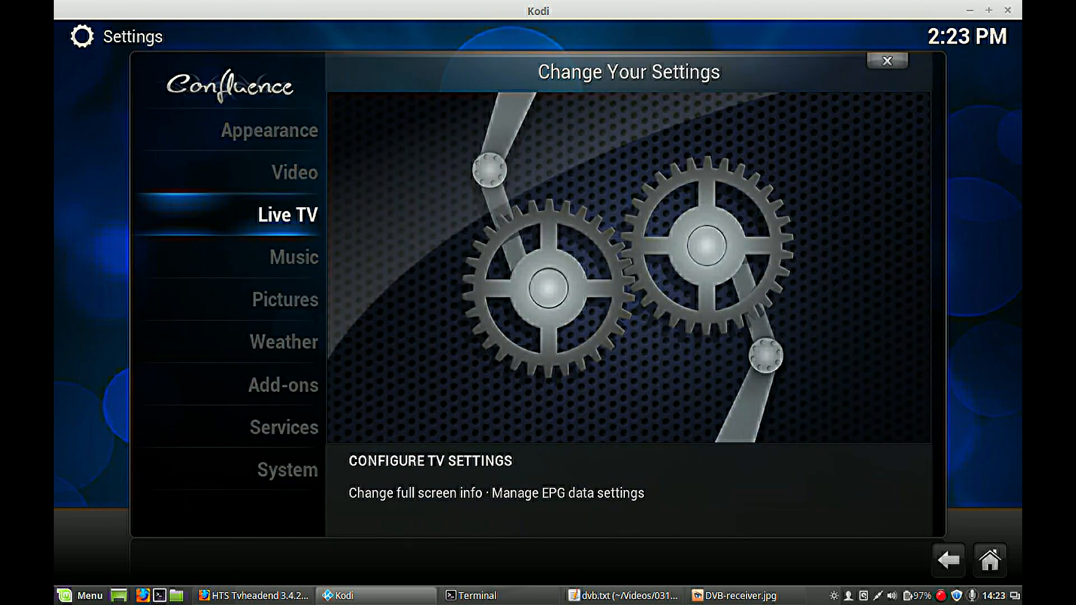
click(887, 60)
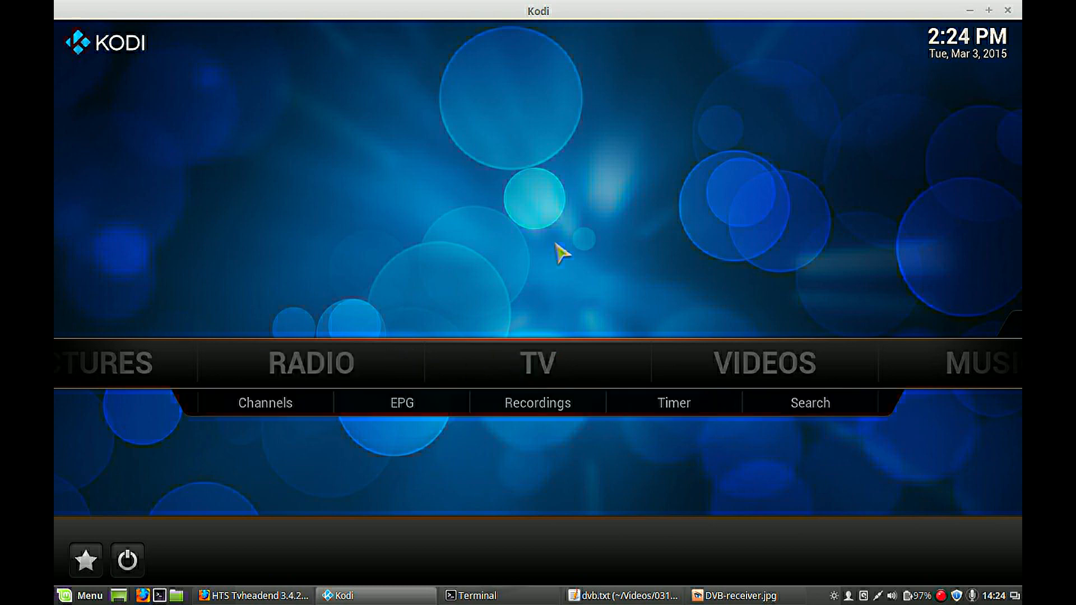
Play a channel from TV > Channels, then browse the Radio channels list
click(538, 363)
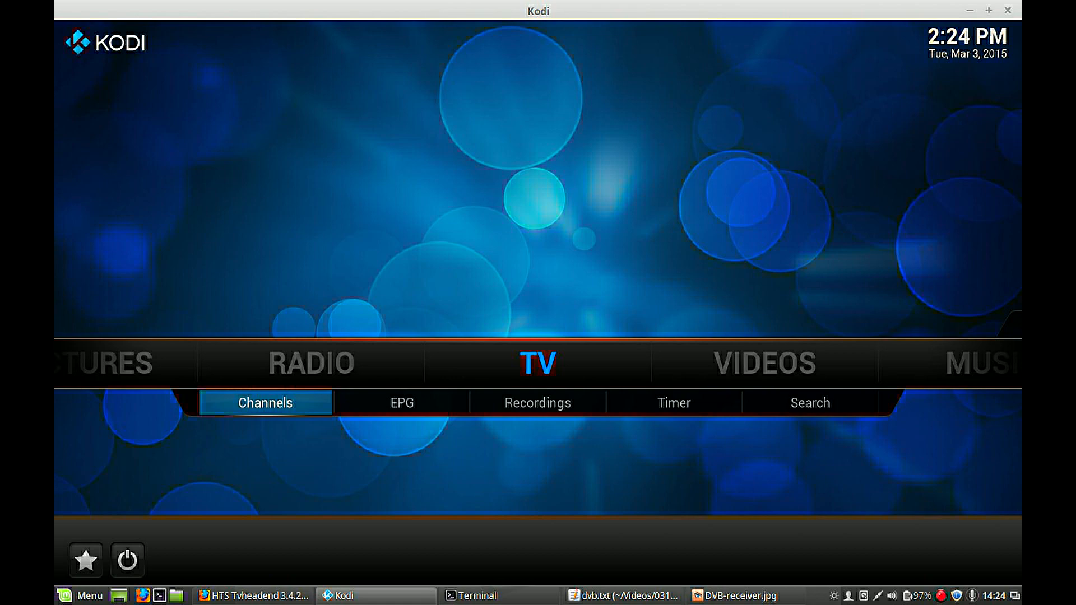
click(265, 402)
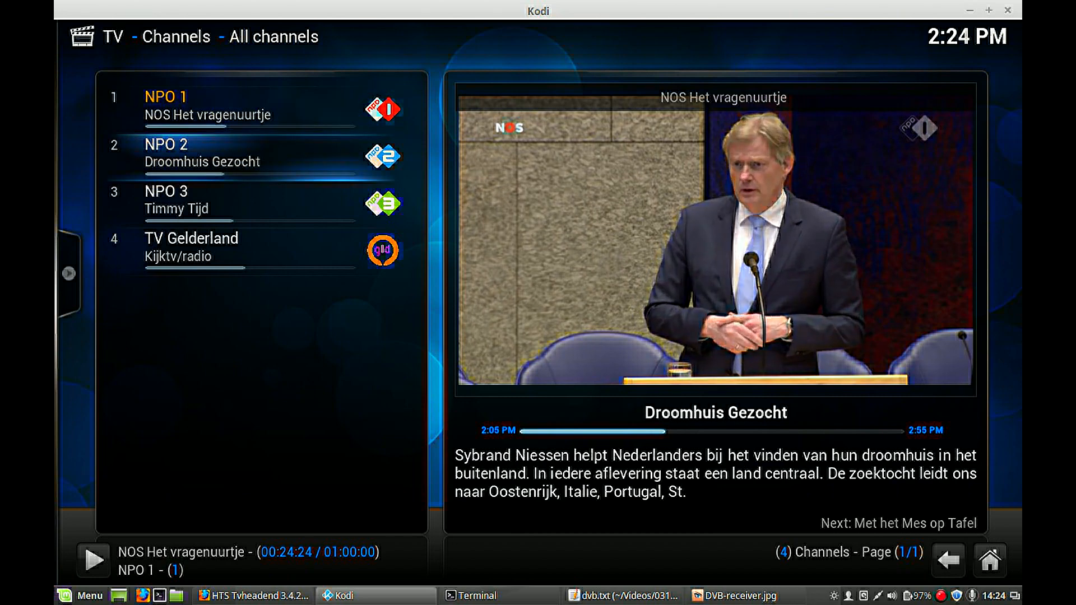
click(165, 145)
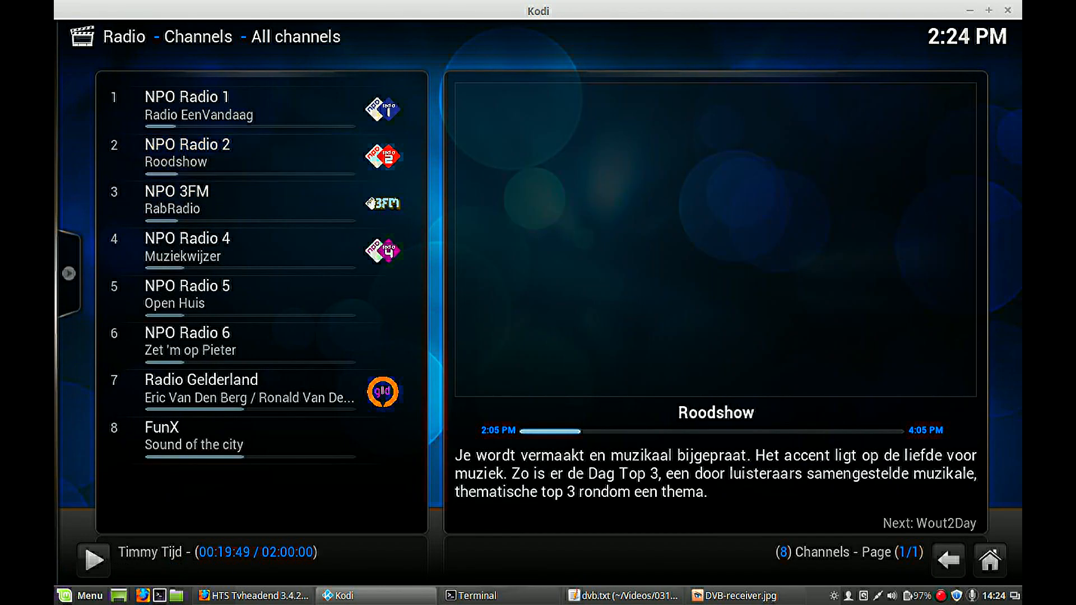
click(206, 153)
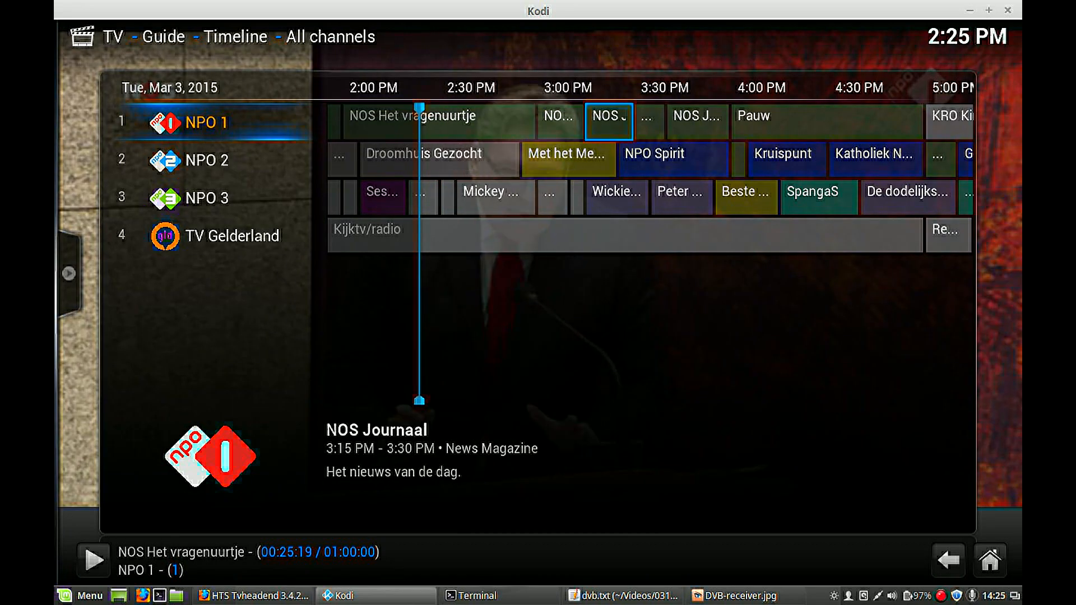
Add a timer for 'Met het Mes op Tafel' on NPO 2 in the guide and confirm with Yes
key(right)
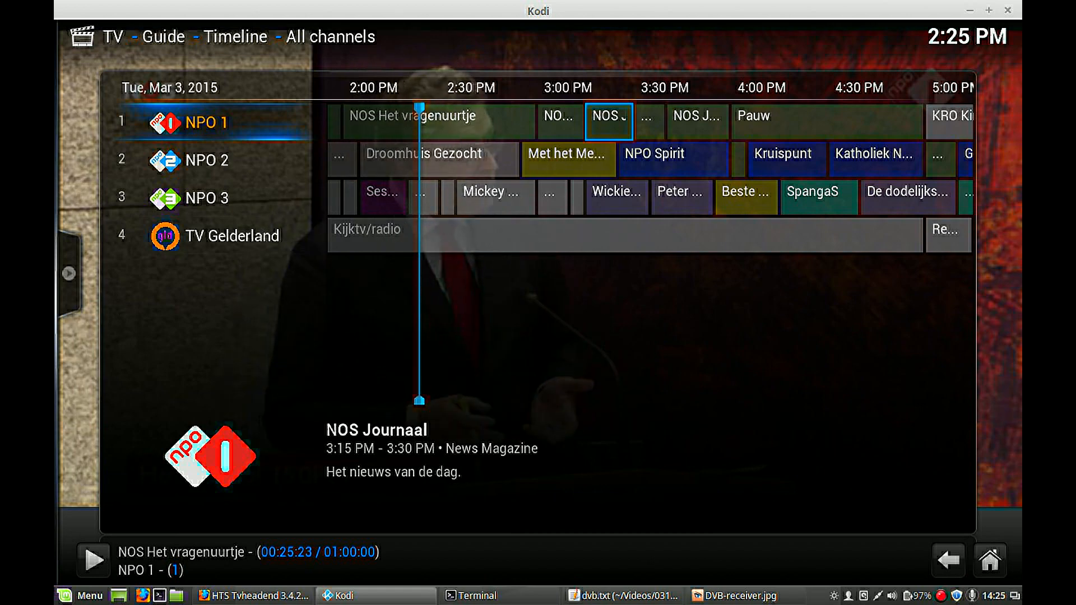
key(volumeup)
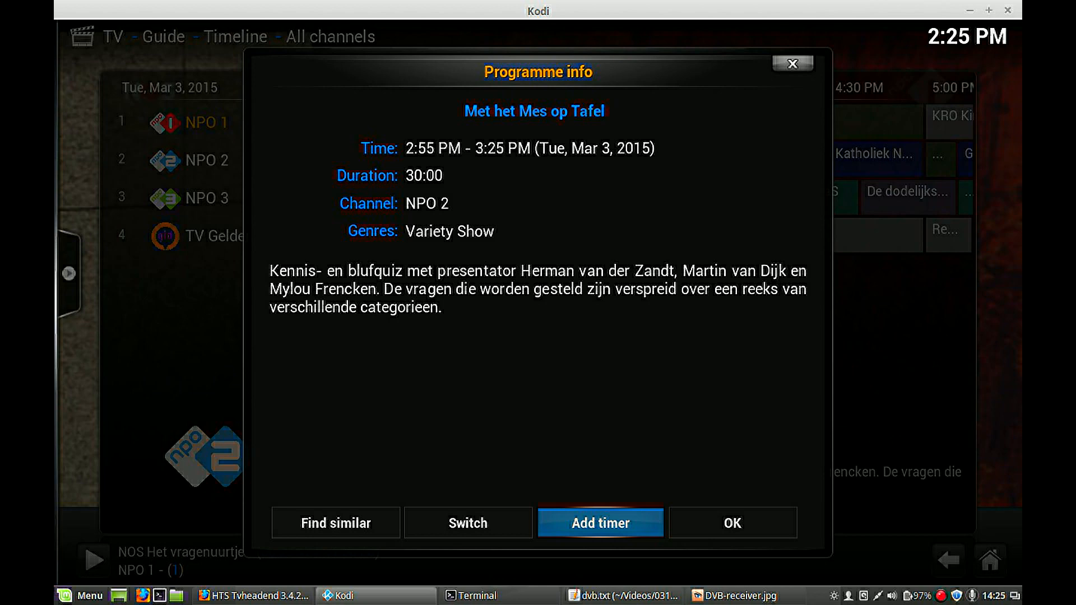
click(600, 523)
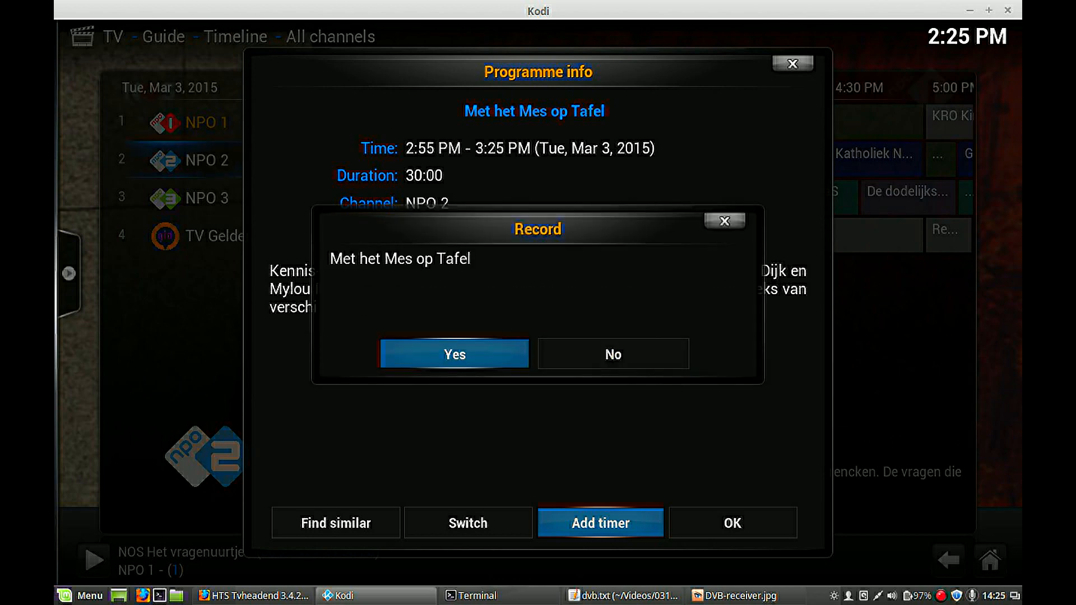
click(455, 355)
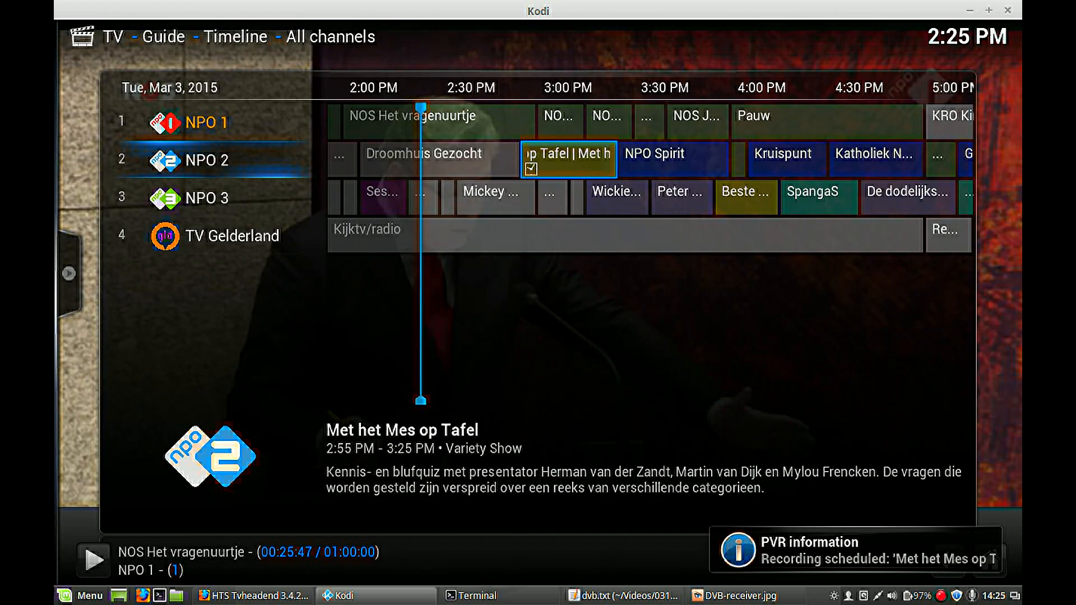
key(Right)
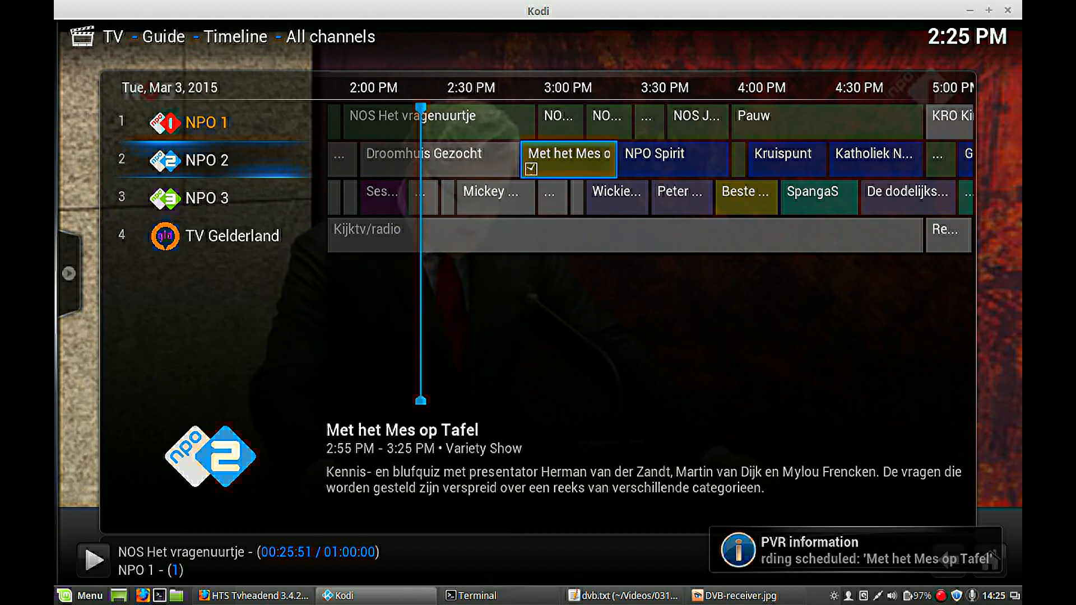
key(Down)
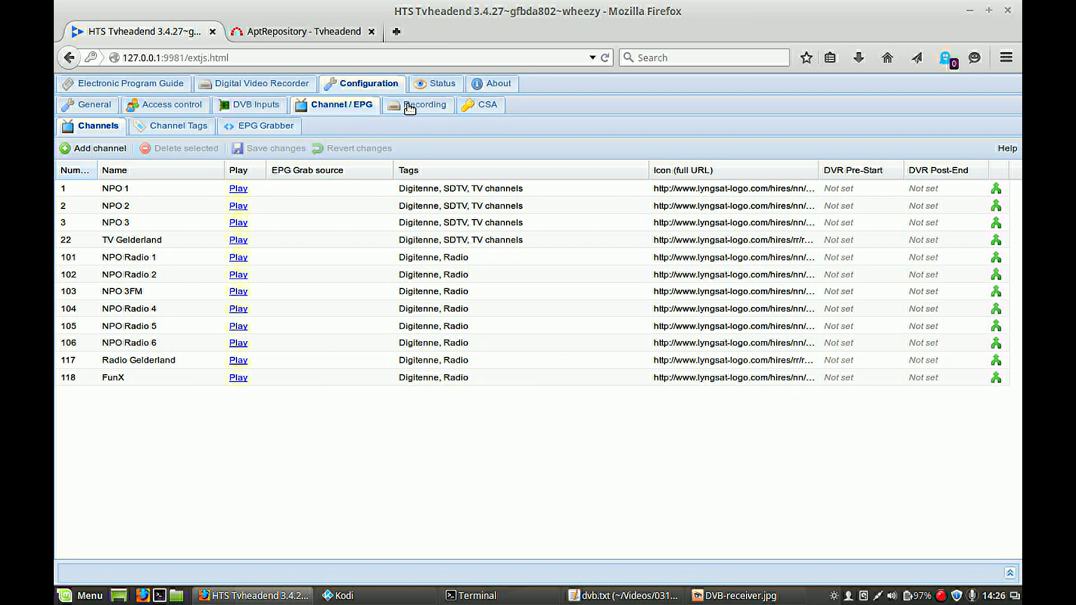
In Tvheadend's Configuration > Recording, view Upcoming recordings showing 'Met het Mes op Tafel', then return to Kodi
click(423, 104)
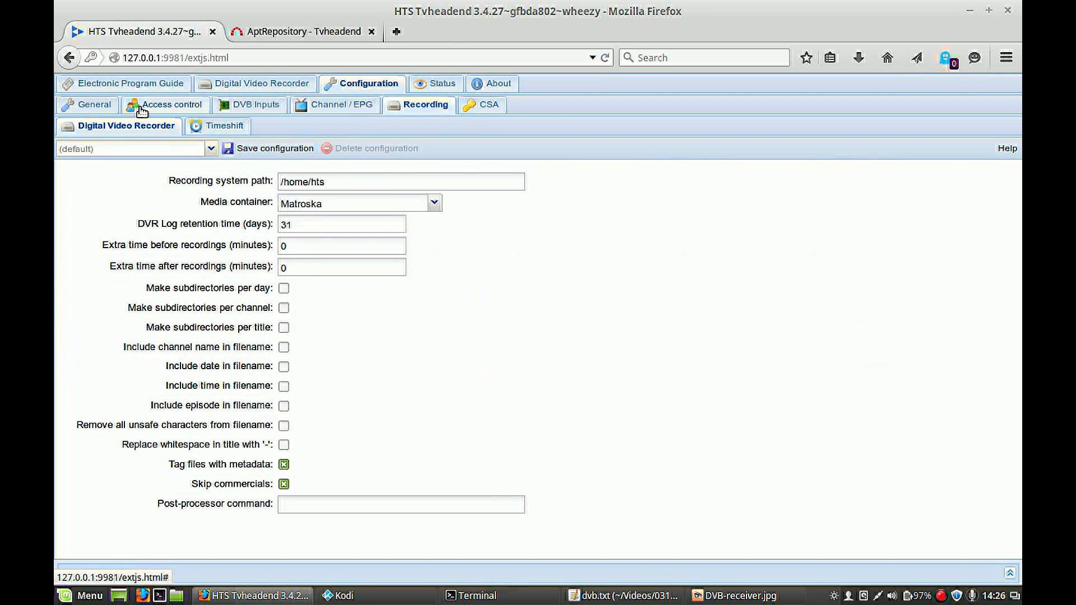
mouse_move(232, 127)
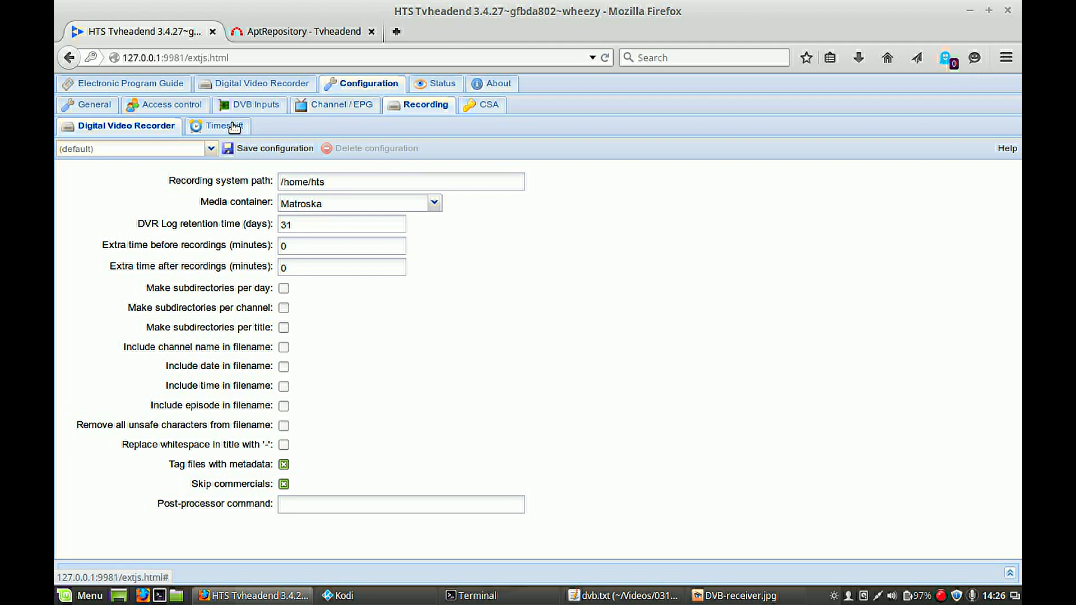
click(221, 126)
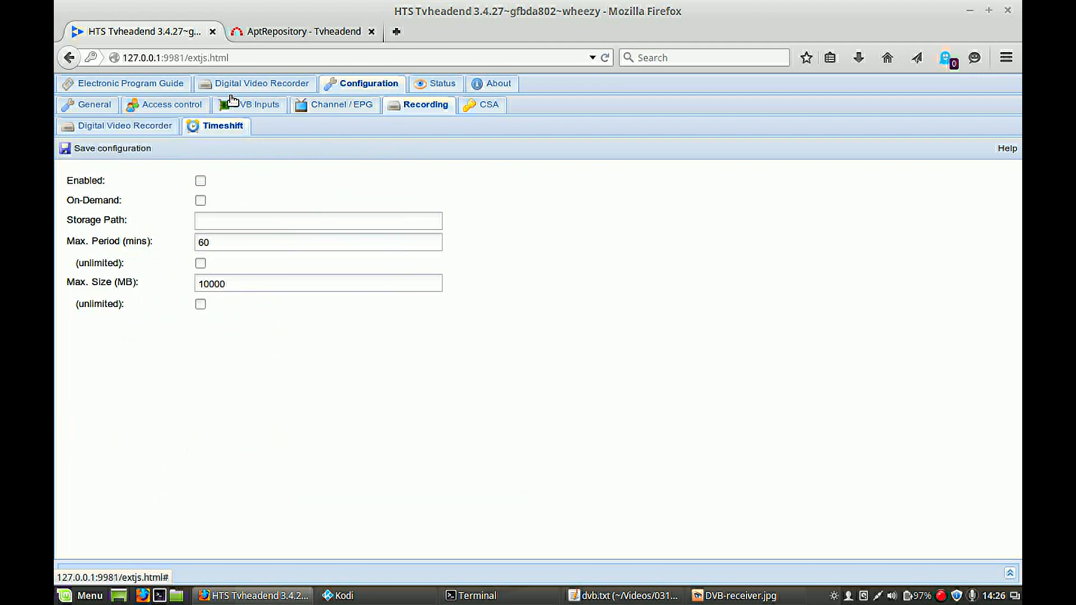
click(261, 83)
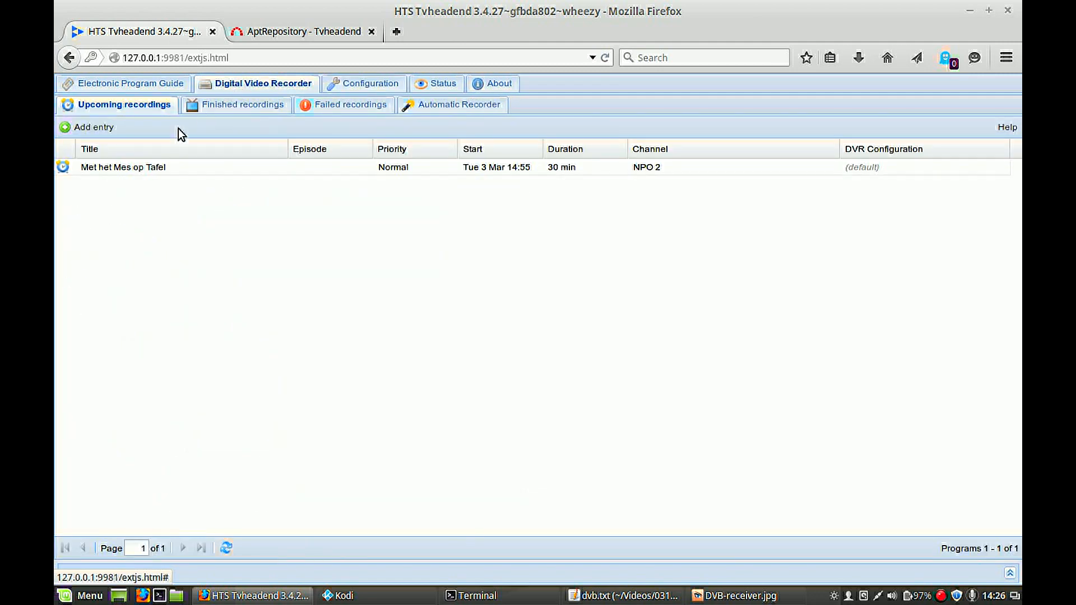
click(122, 167)
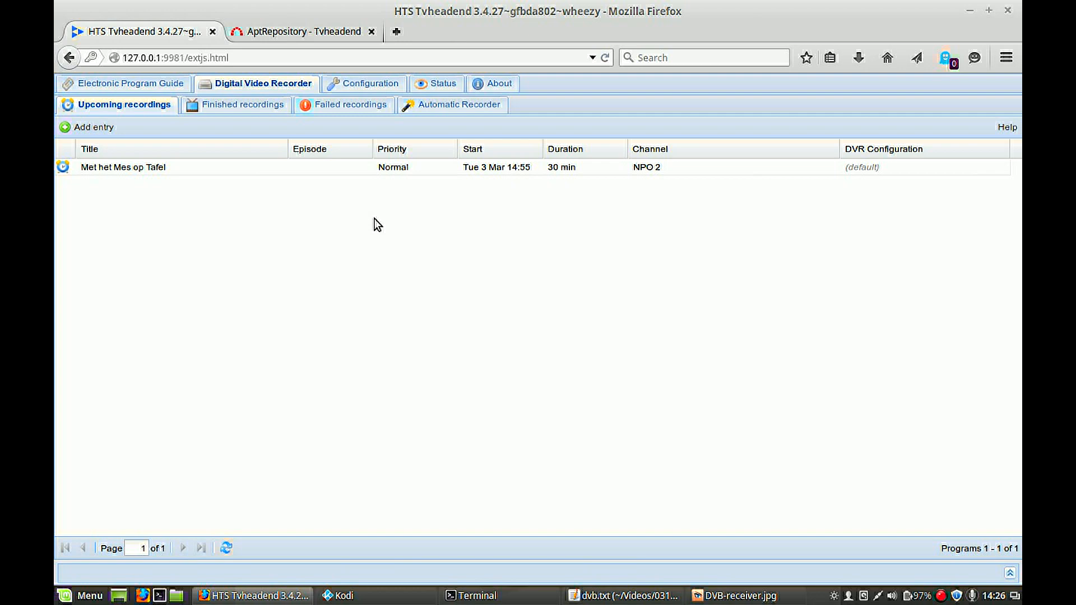
mouse_move(229, 596)
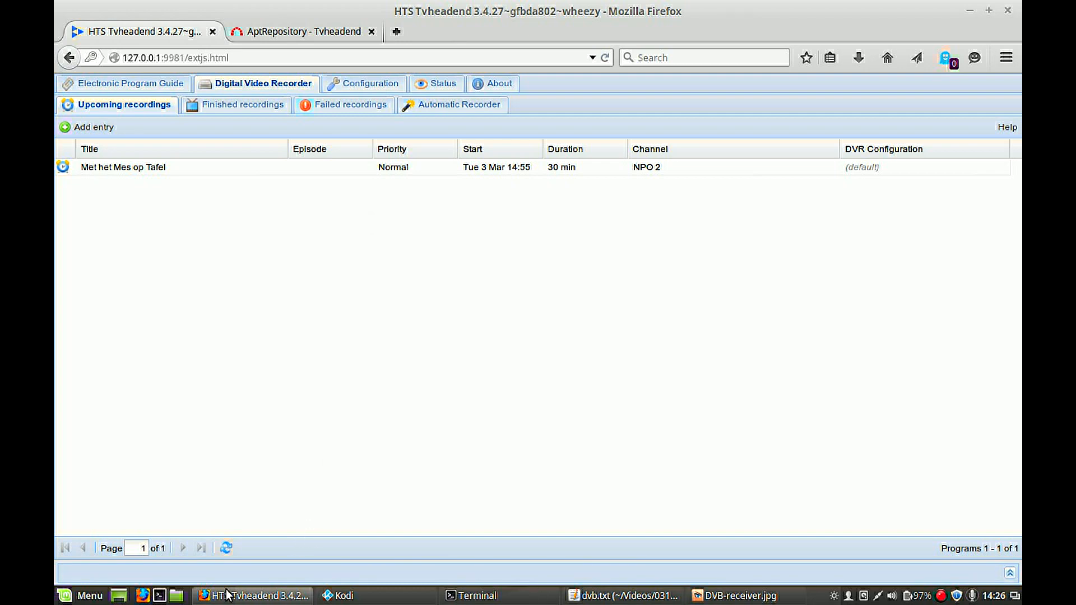
click(341, 596)
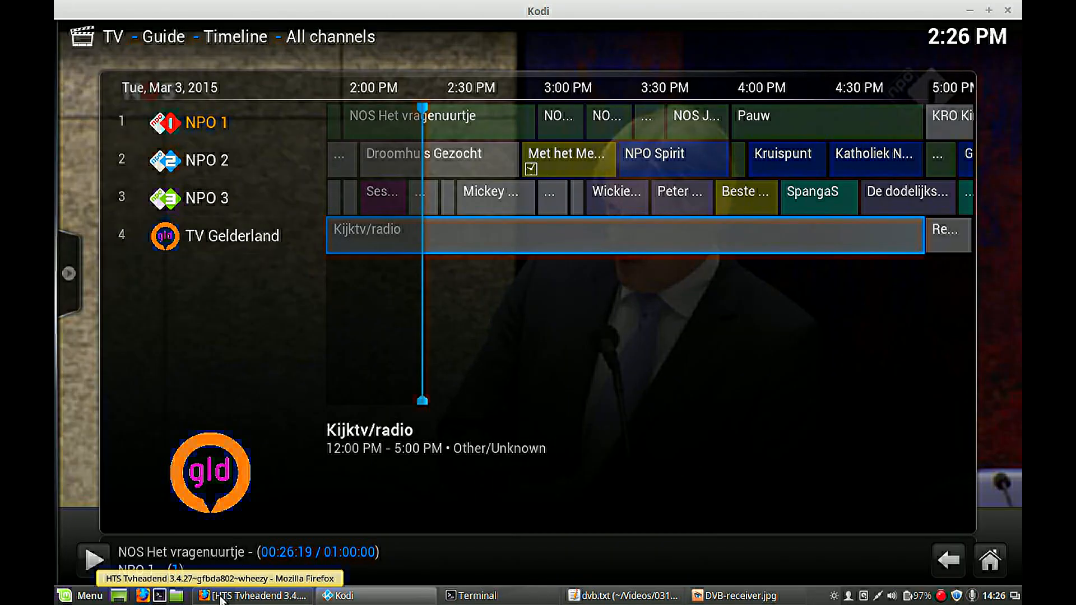